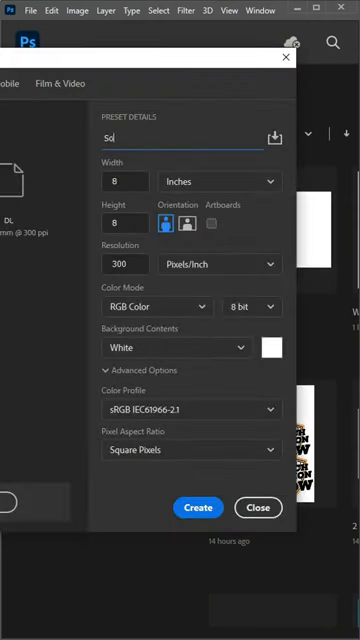
- Create an 8×8-inch, 300 ppi document named 'Social Media Poster'
{"action": "type", "text": "Social Media"}
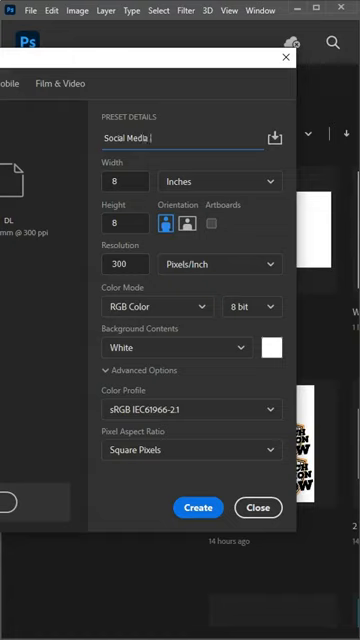
{"action": "type", "text": "Poster"}
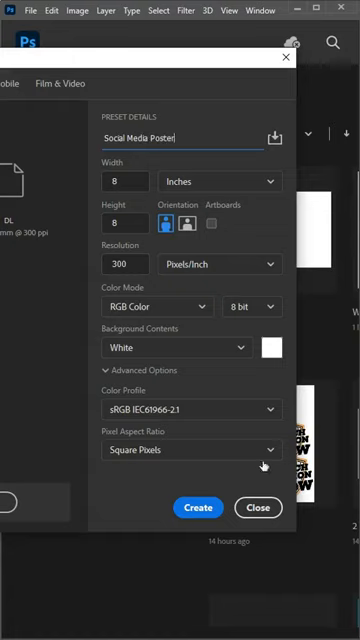
{"action": "left_click", "coordinate": [197, 507]}
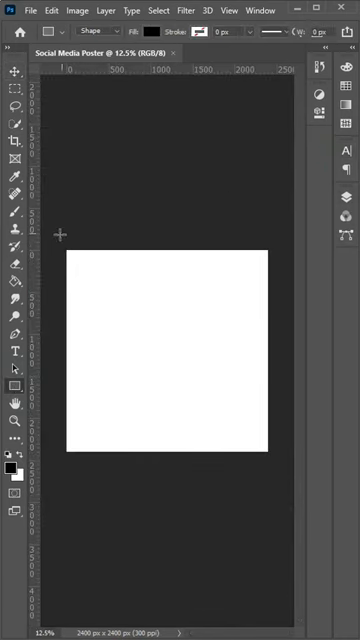
- Draw a rectangle covering the canvas and bring up the poster text notes
{"action": "left_click_drag", "start_coordinate": [62, 235], "coordinate": [210, 470]}
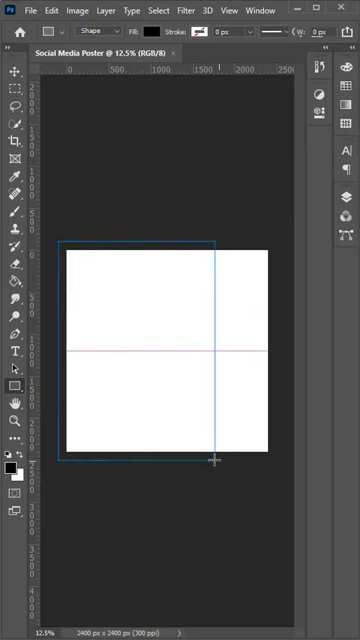
{"action": "left_click", "coordinate": [14, 72]}
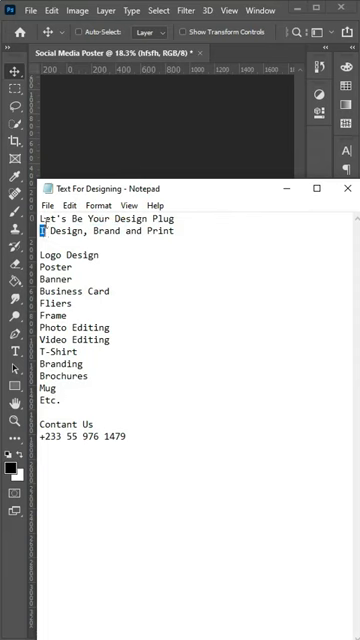
- Add the headline 'Let's Be Your Design Plug' and place it top-left
{"action": "left_click", "coordinate": [349, 189]}
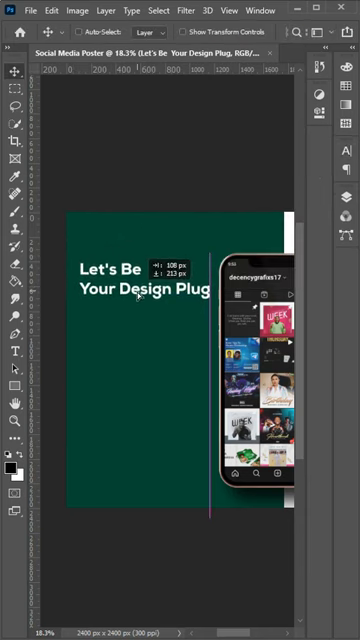
{"action": "left_click", "coordinate": [140, 280]}
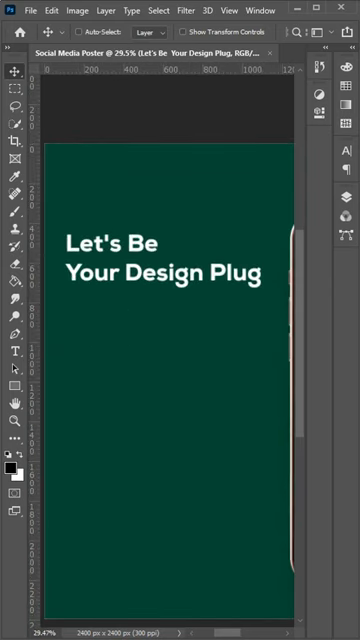
- Add 'I Design, Brand and Print' below the headline in Poppins Regular
{"action": "left_click", "coordinate": [14, 351]}
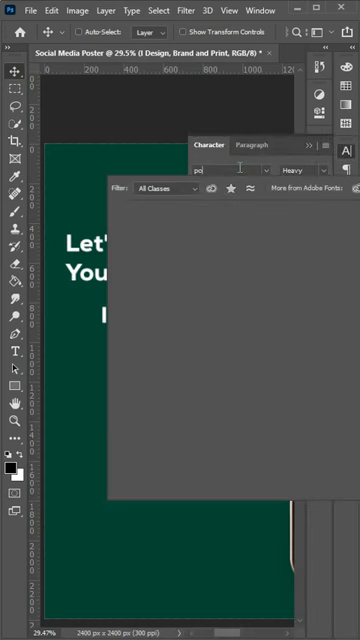
{"action": "type", "text": "Poppins"}
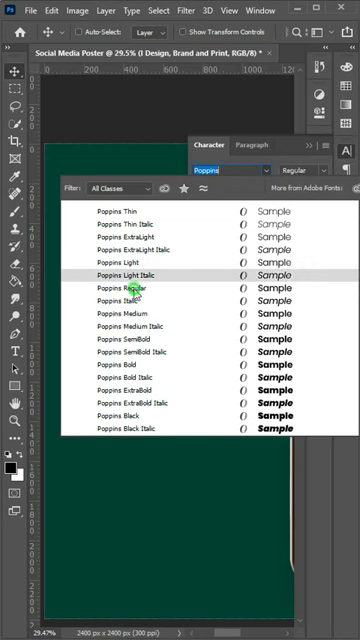
{"action": "left_click", "coordinate": [115, 275]}
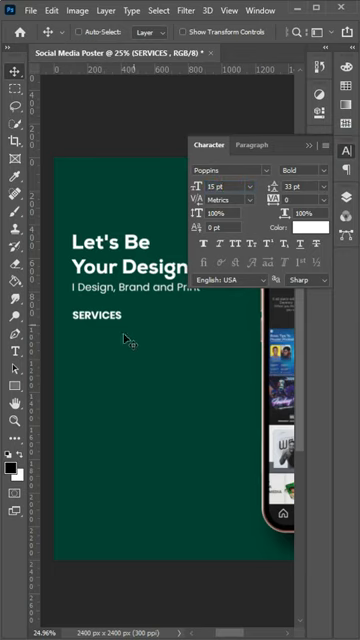
{"action": "mouse_move", "coordinate": [155, 410]}
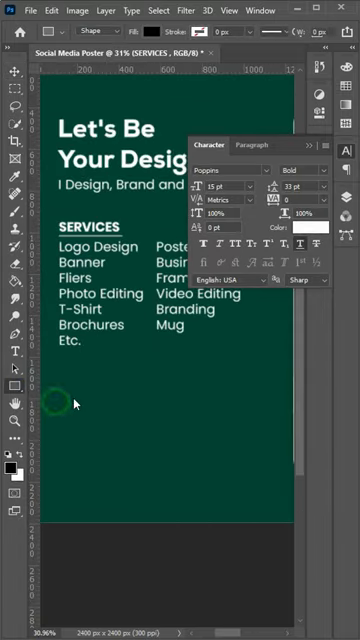
- Draw the button rectangle below the list with 10 px corner radii
{"action": "left_click_drag", "start_coordinate": [62, 384], "coordinate": [232, 413]}
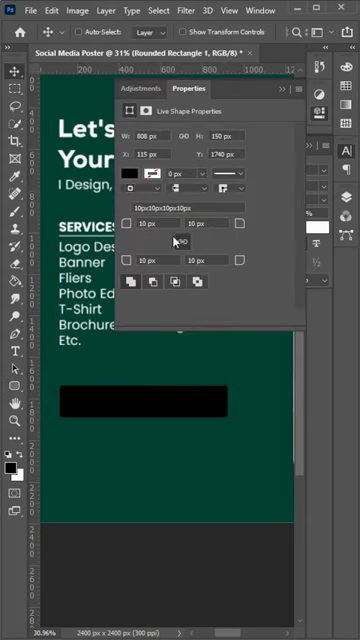
{"action": "left_click", "coordinate": [127, 173]}
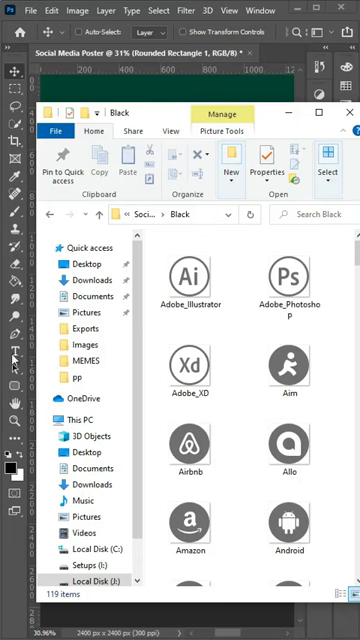
- Pick the phone icon from the Black icons folder for the button
{"action": "left_click", "coordinate": [285, 280]}
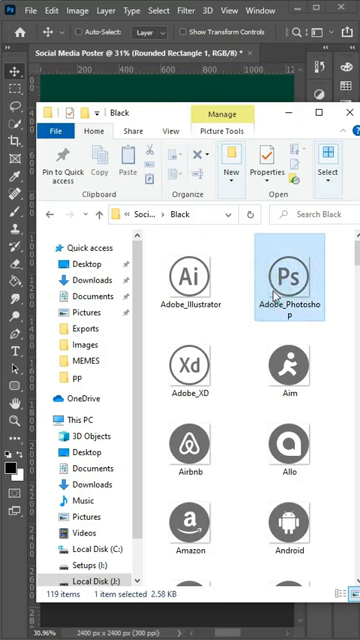
{"action": "scroll", "scroll_direction": "down", "scroll_amount": 3}
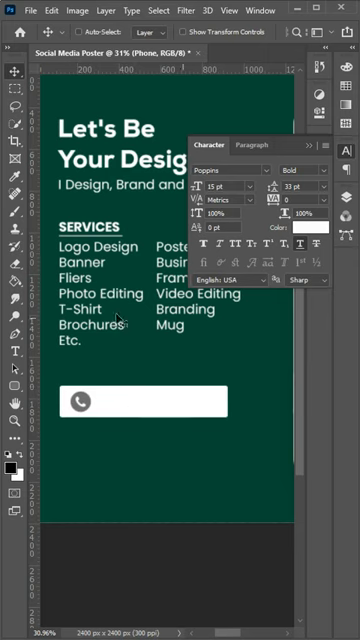
{"action": "left_click", "coordinate": [14, 352]}
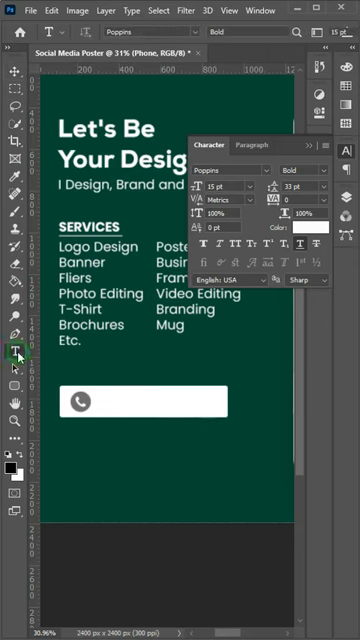
{"action": "left_click", "coordinate": [240, 362]}
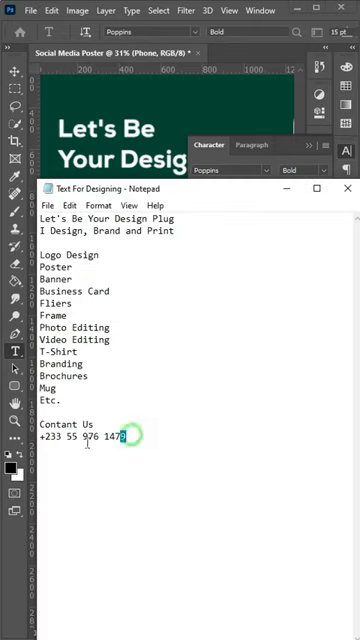
{"action": "triple_click", "coordinate": [87, 436]}
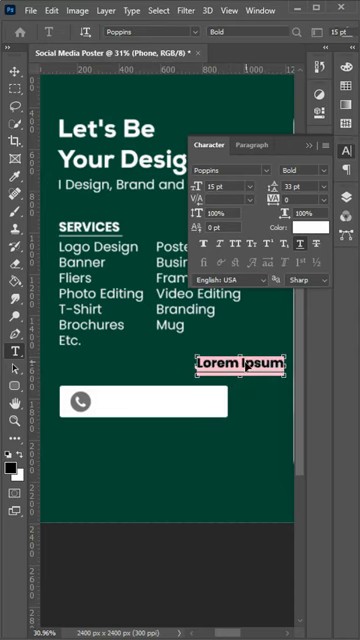
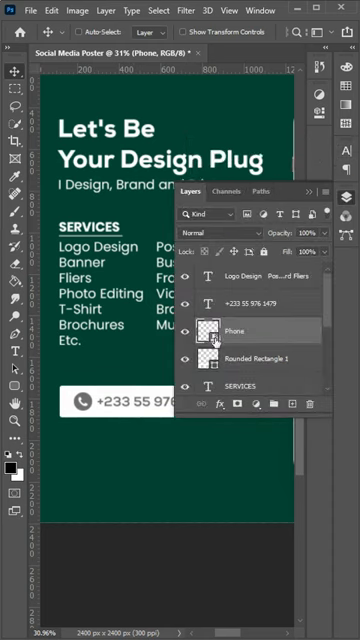
- Select the Phone icon and Rounded Rectangle 1 layers together
{"action": "left_click", "coordinate": [250, 358]}
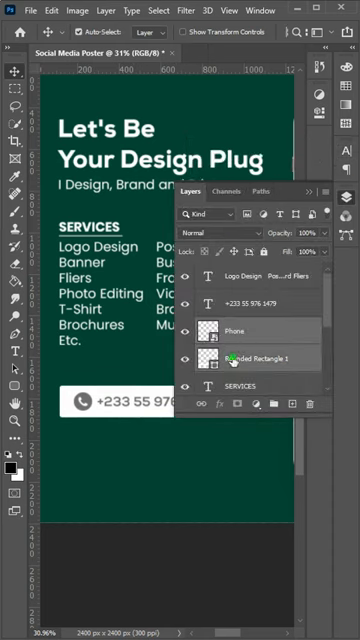